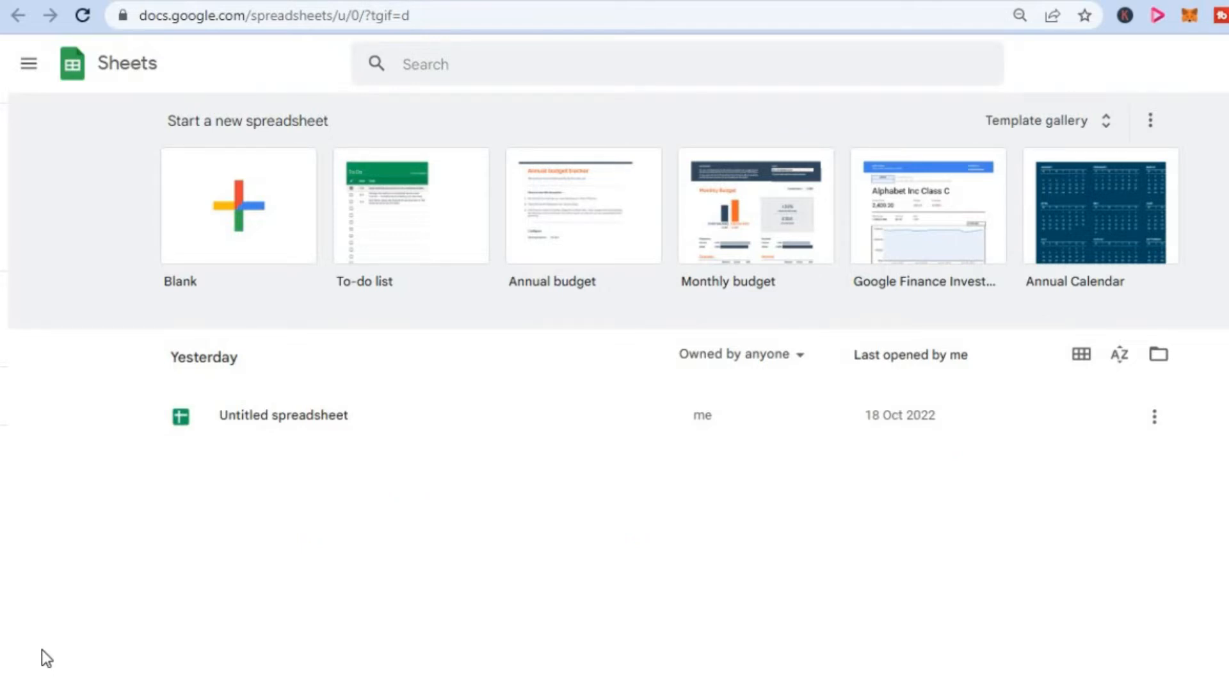
pyautogui.moveTo(65, 457)
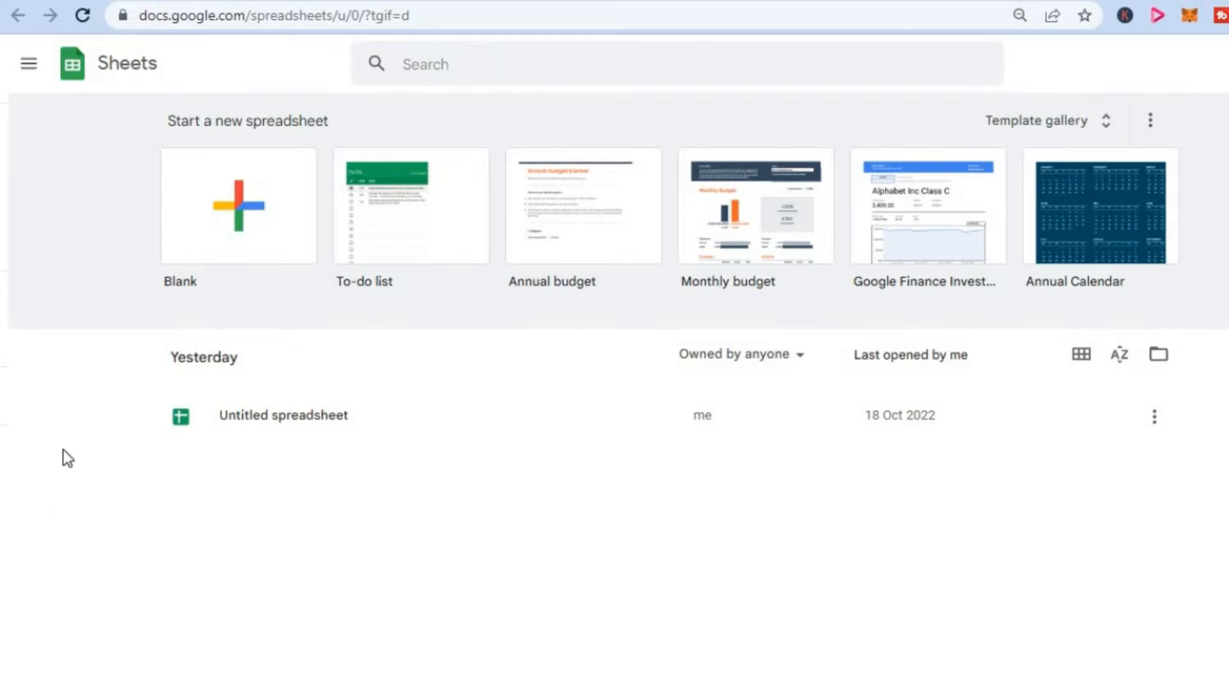
pyautogui.moveTo(36, 113)
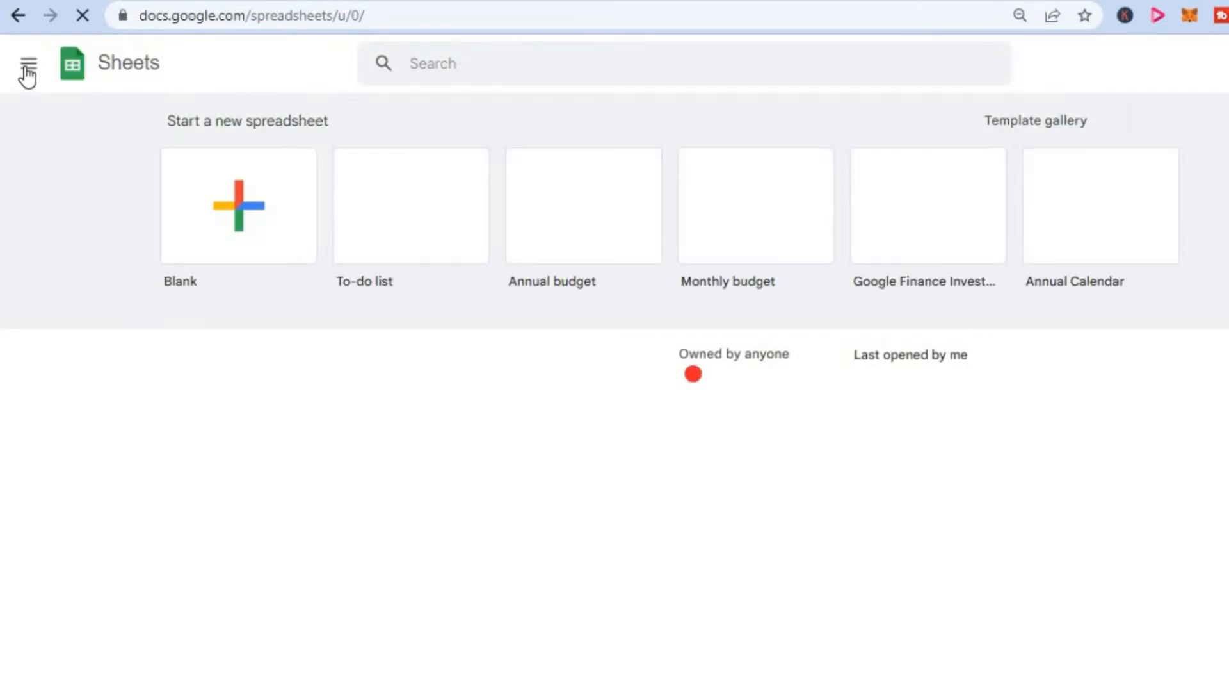
# - Reveal the Google apps menu listing Docs, Sheets, Slides, Forms and Drive
pyautogui.click(26, 64)
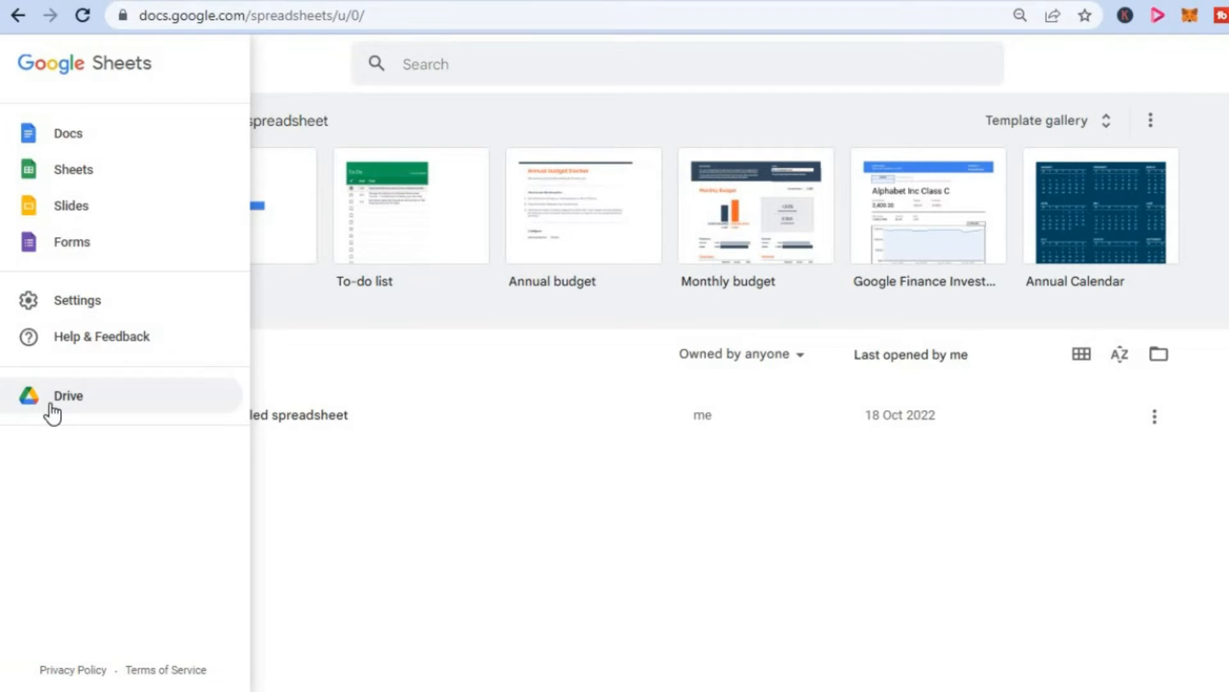
# - Switch from Sheets to Google Drive's My Drive page
pyautogui.click(67, 395)
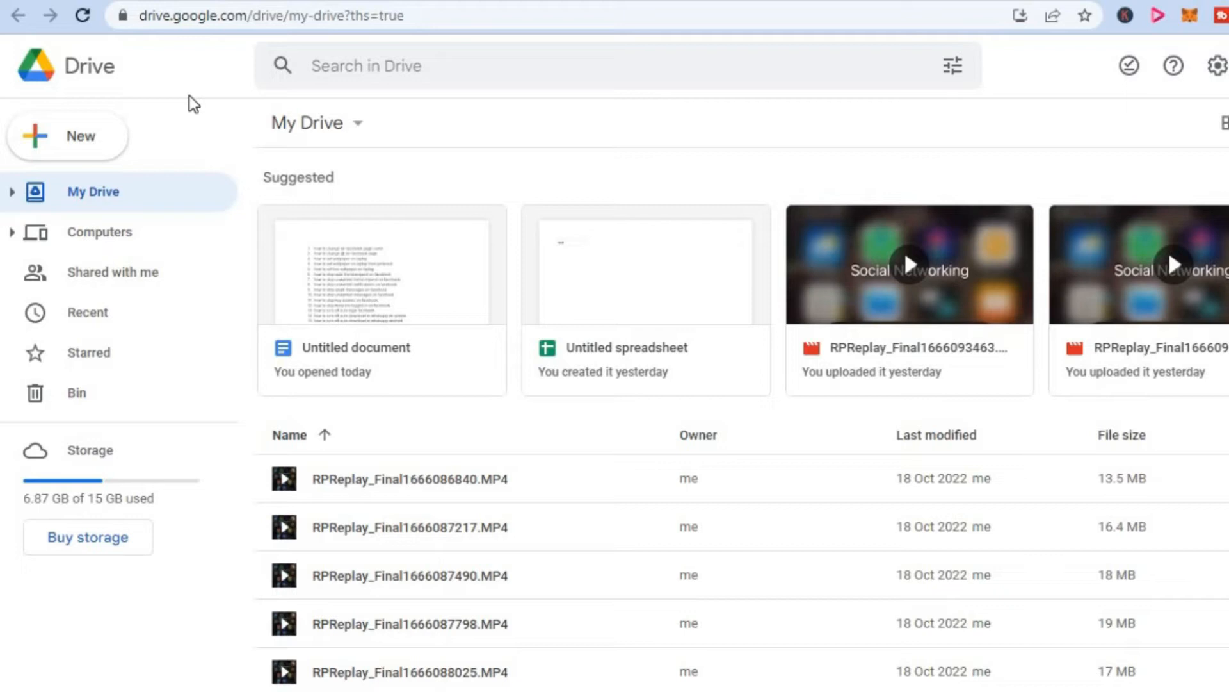
pyautogui.moveTo(501, 230)
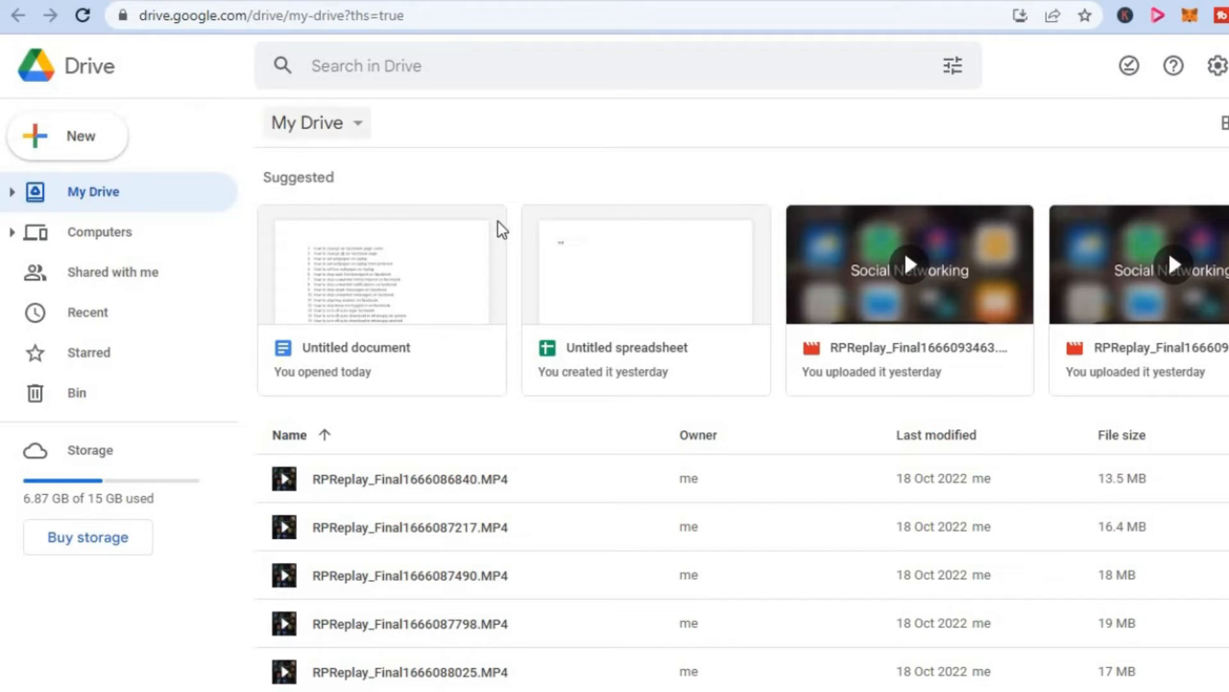
pyautogui.moveTo(644, 308)
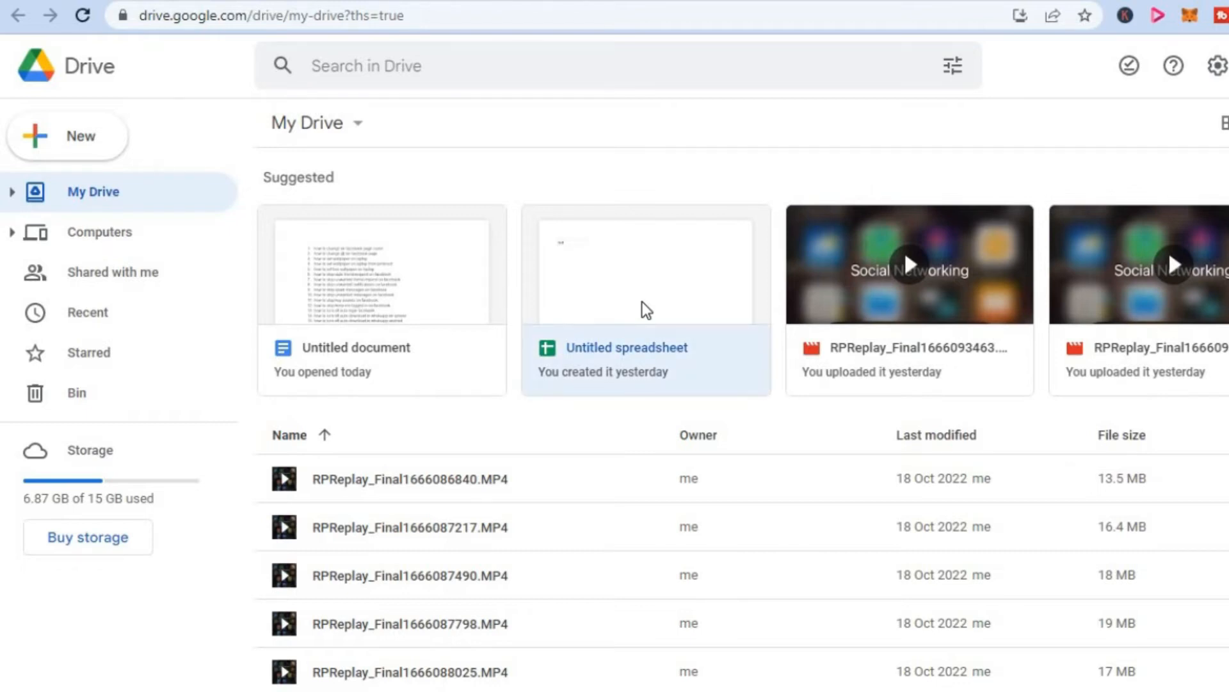
# - Remove the Untitled spreadsheet under Suggested, sending it to the bin
pyautogui.rightClick(644, 308)
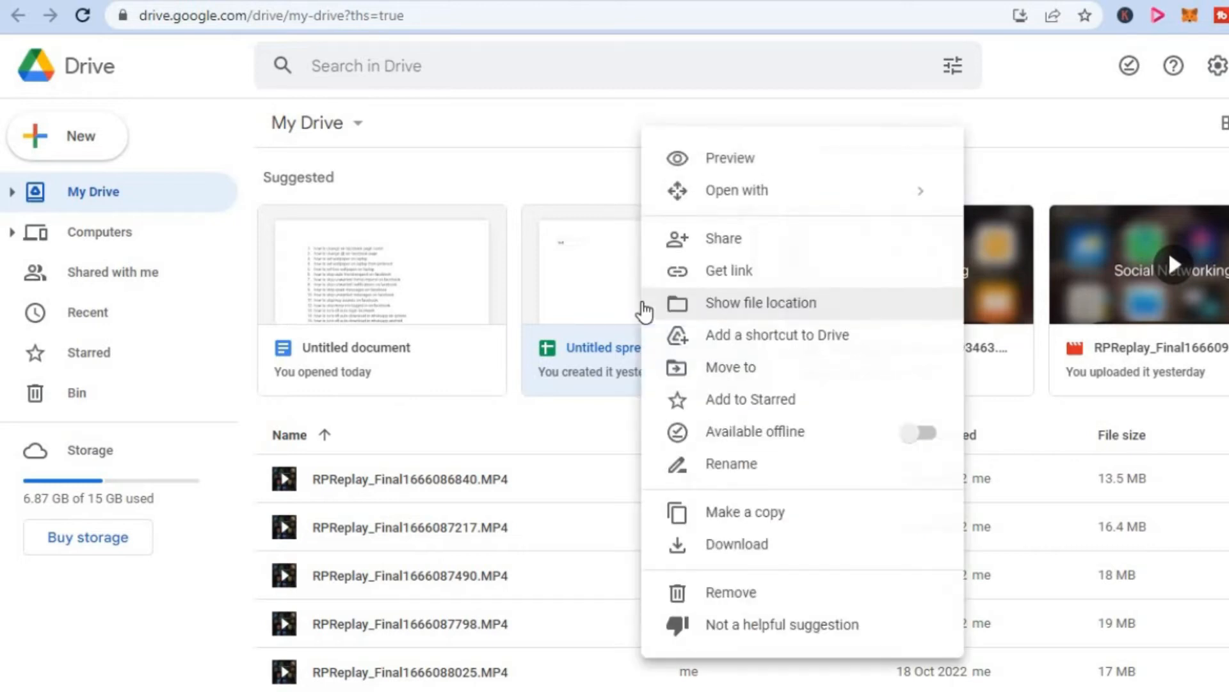
pyautogui.moveTo(684, 514)
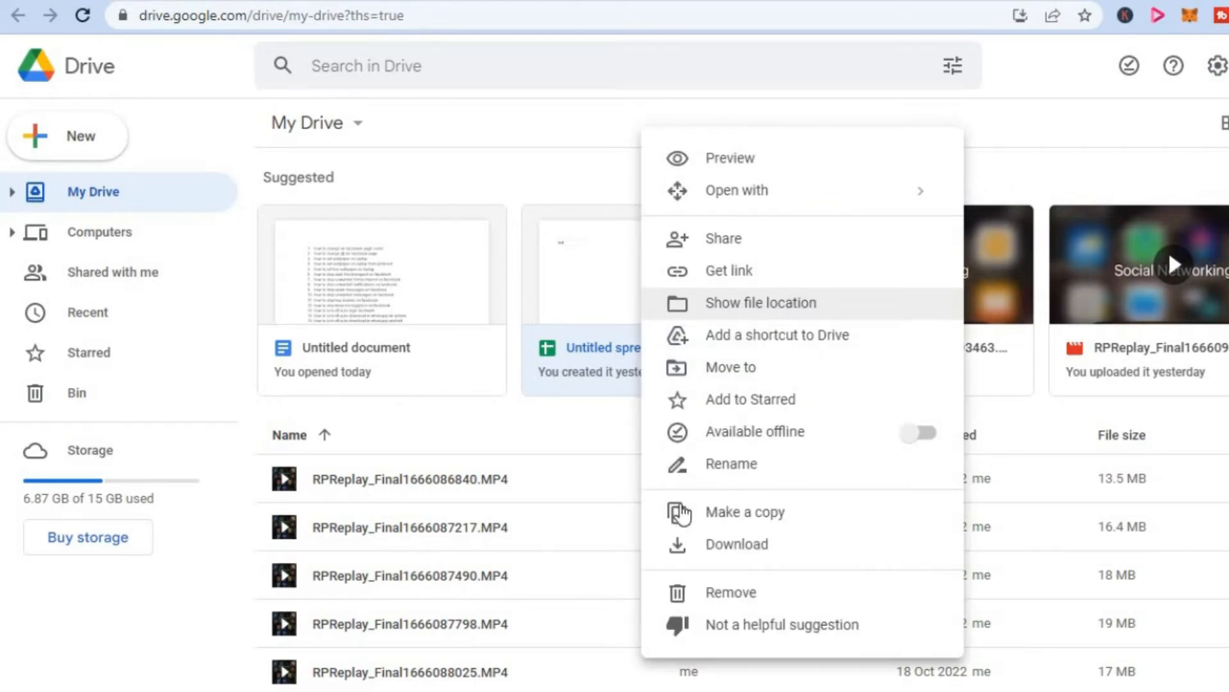
pyautogui.moveTo(707, 601)
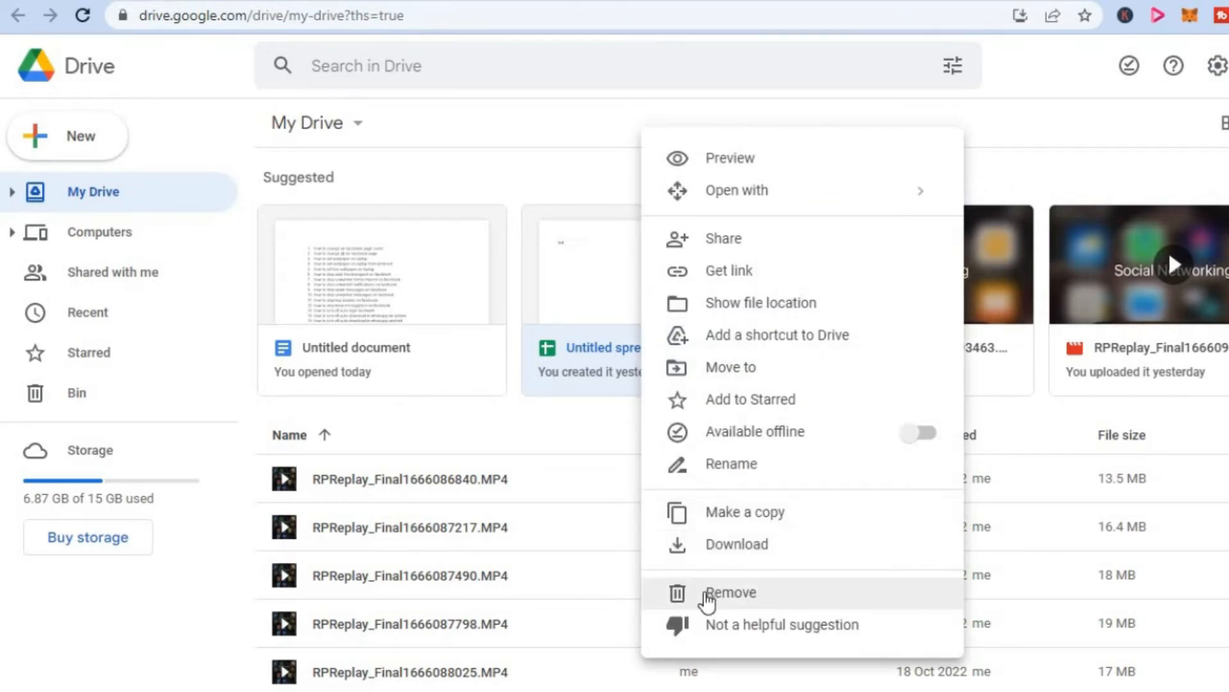
pyautogui.click(730, 592)
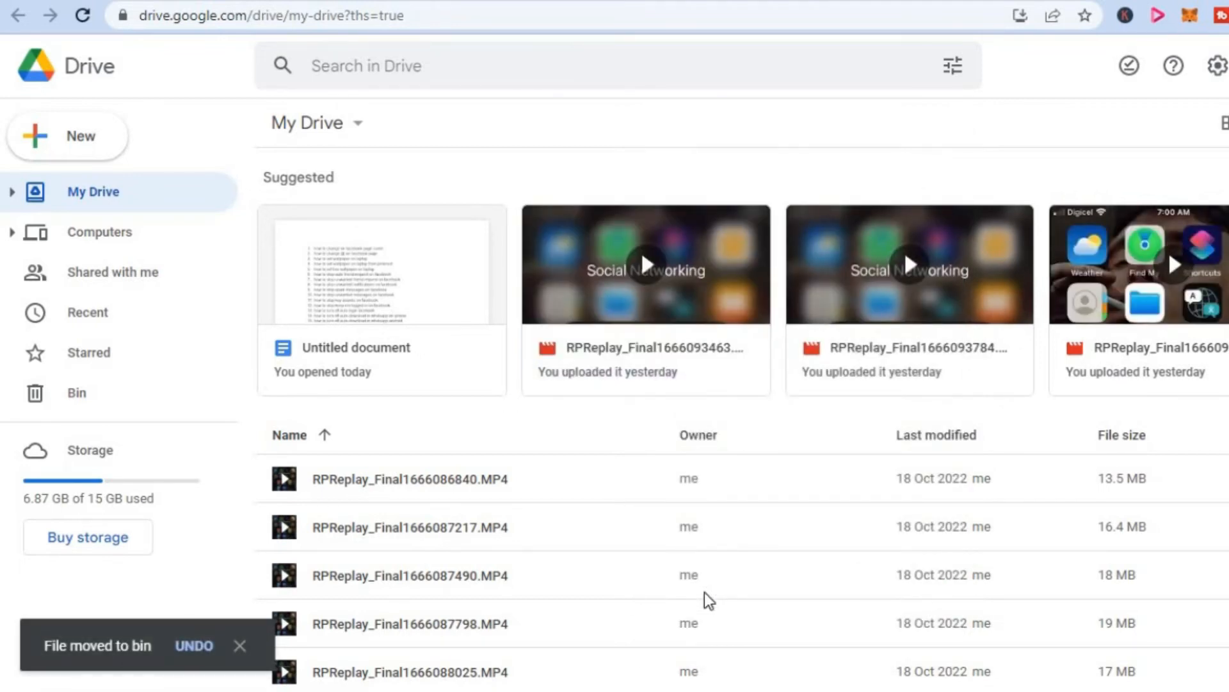
pyautogui.moveTo(118, 402)
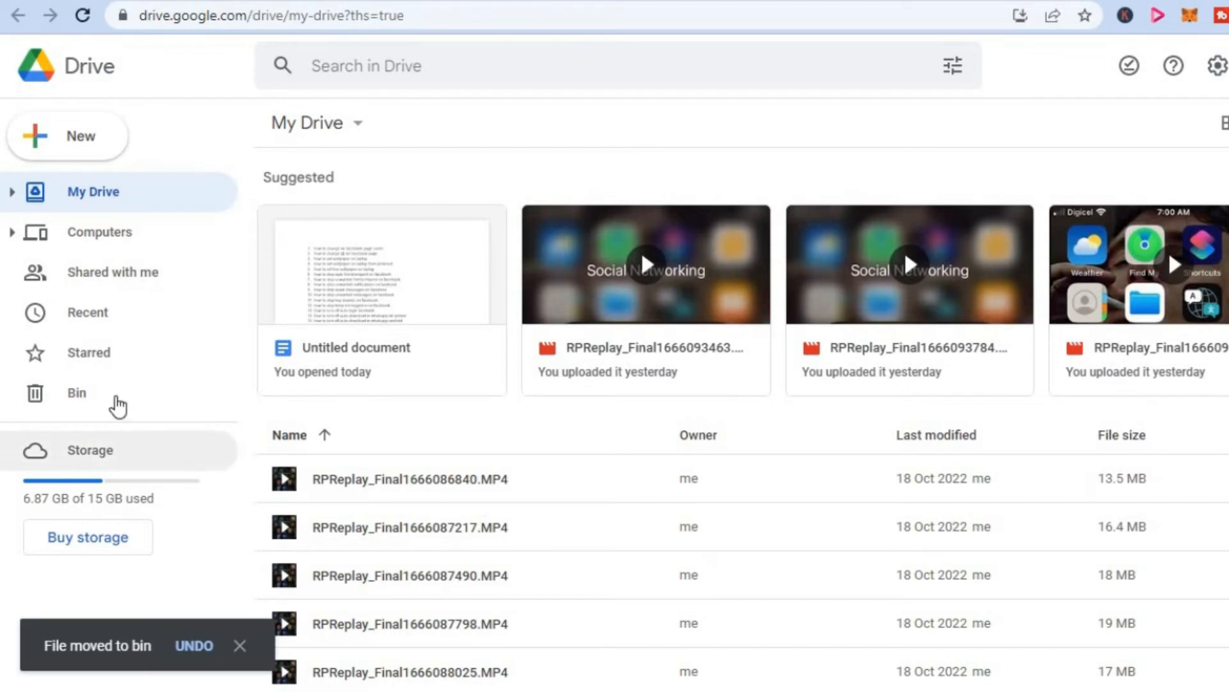
pyautogui.moveTo(95, 400)
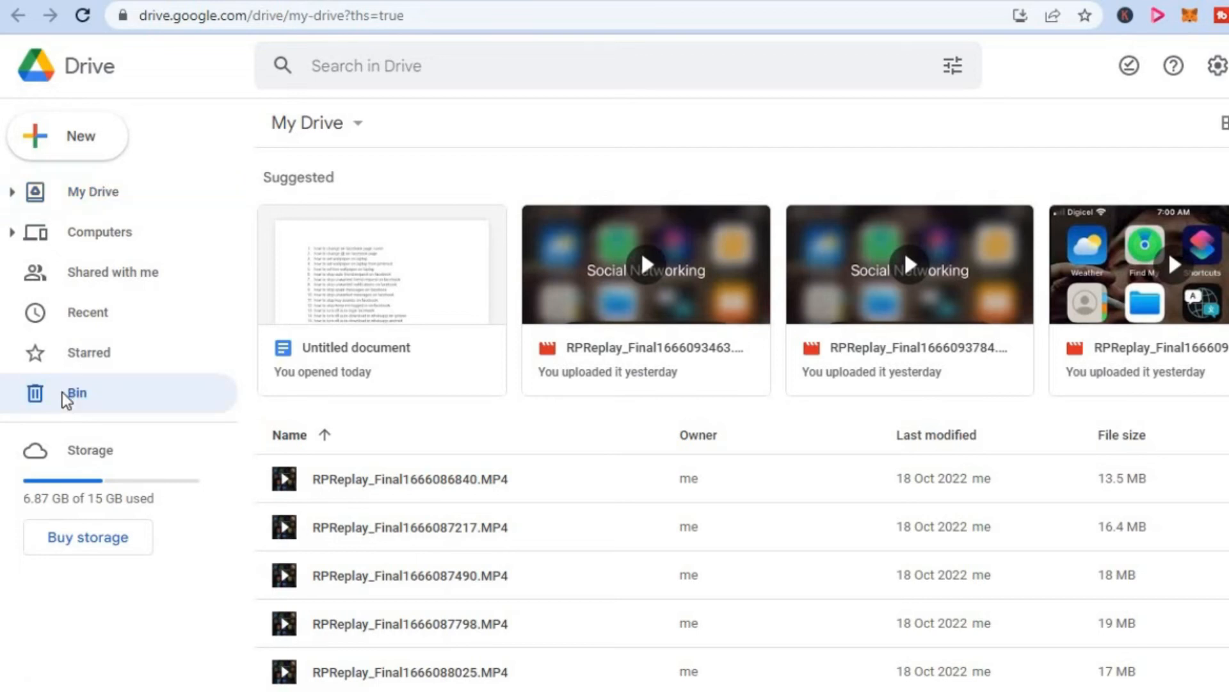
# - Go to the Bin and select the Untitled spreadsheet binned today
pyautogui.click(74, 393)
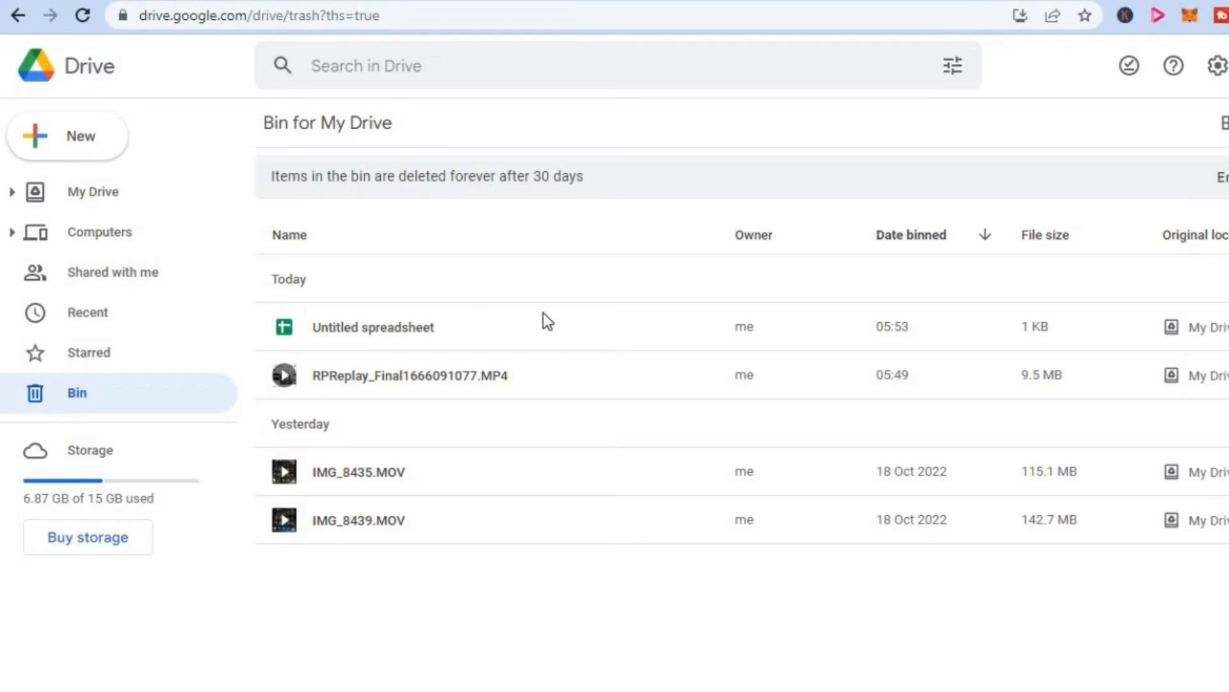
pyautogui.click(374, 326)
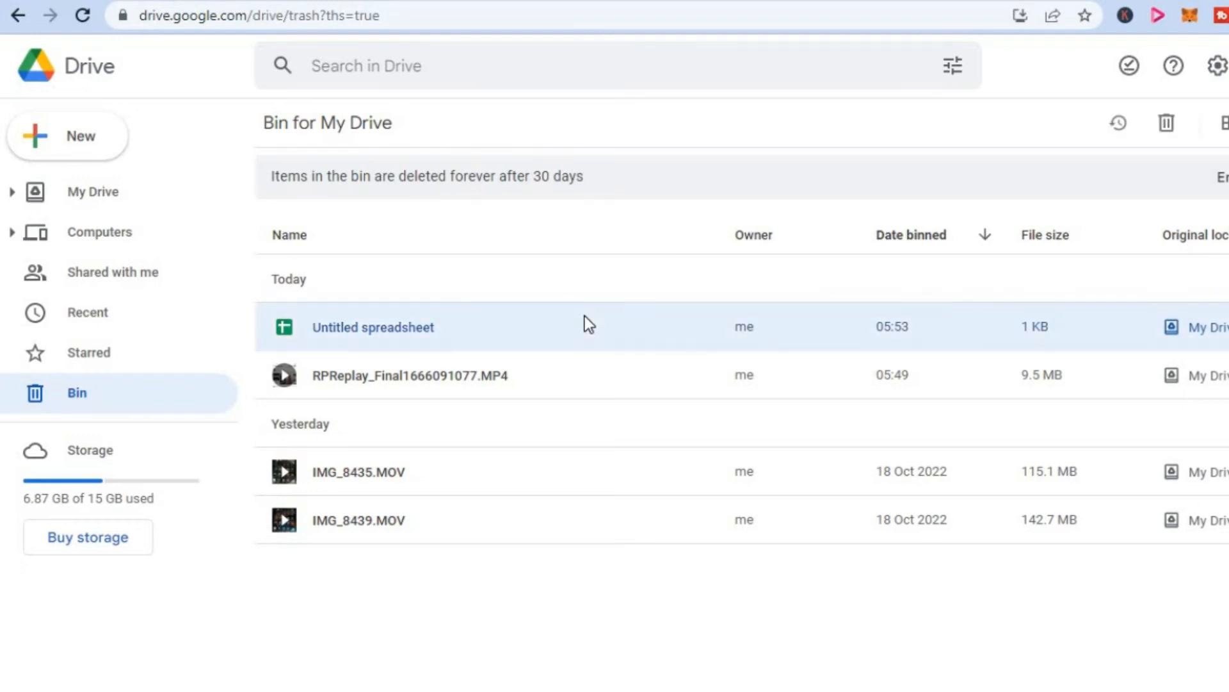
pyautogui.moveTo(1166, 123)
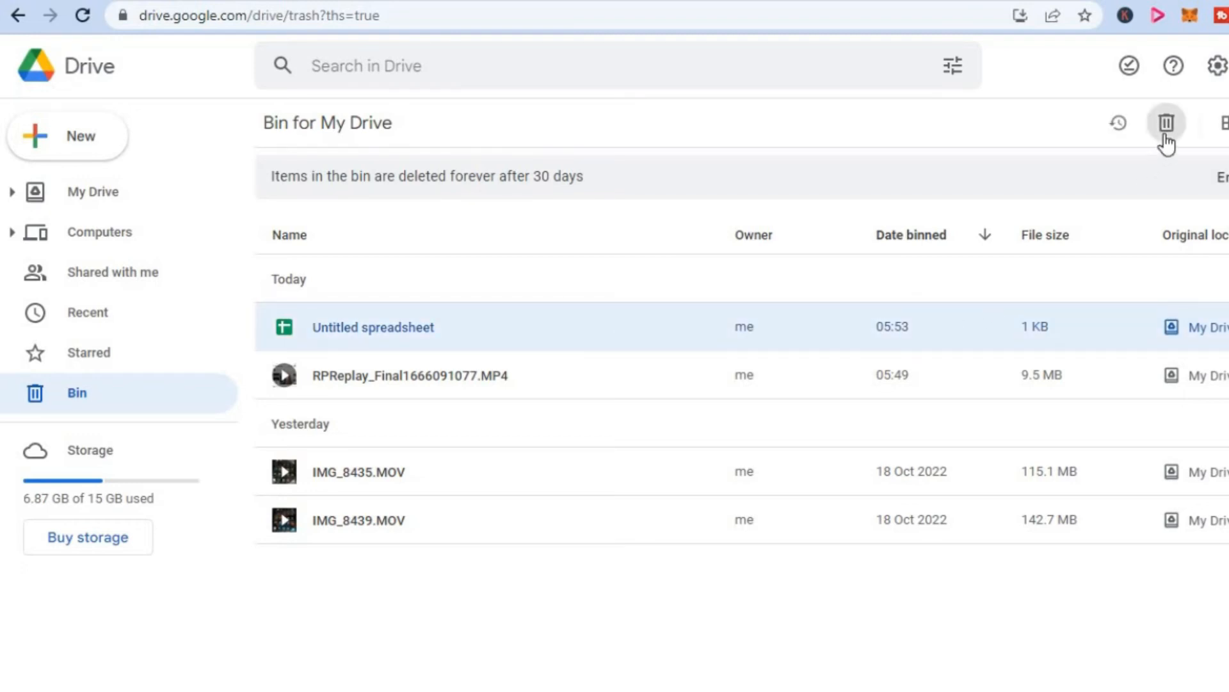
# - Delete the Untitled spreadsheet forever and confirm, leaving only the video files
pyautogui.click(1165, 121)
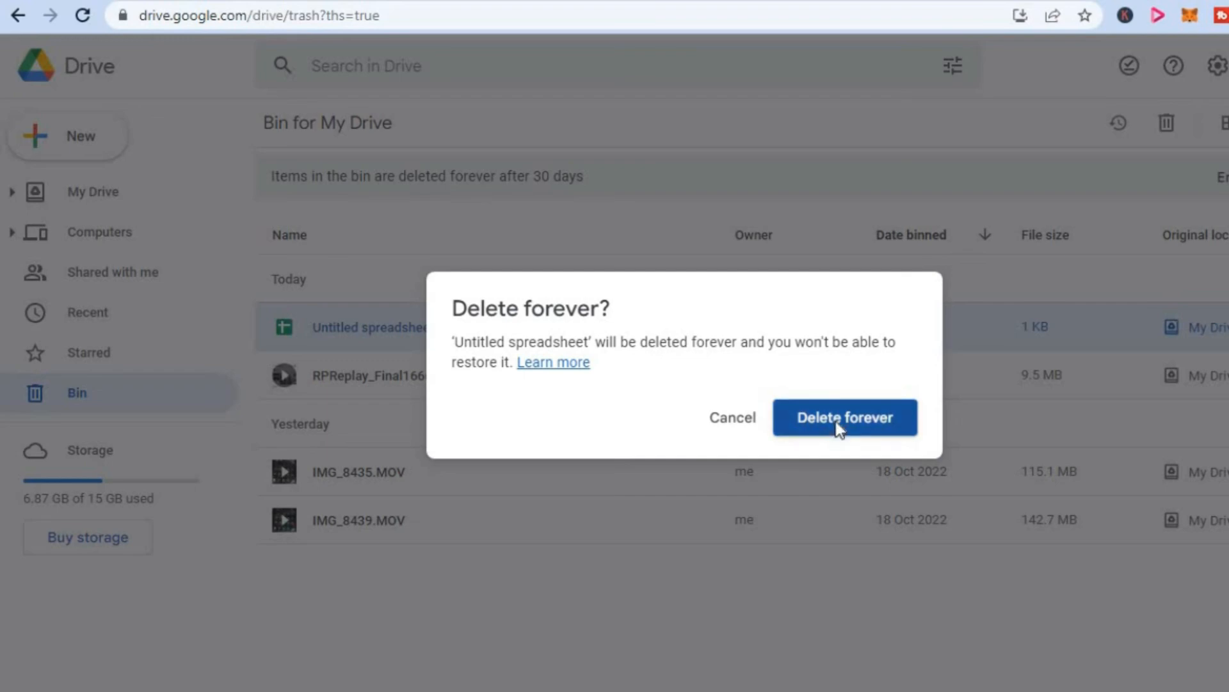
pyautogui.click(846, 417)
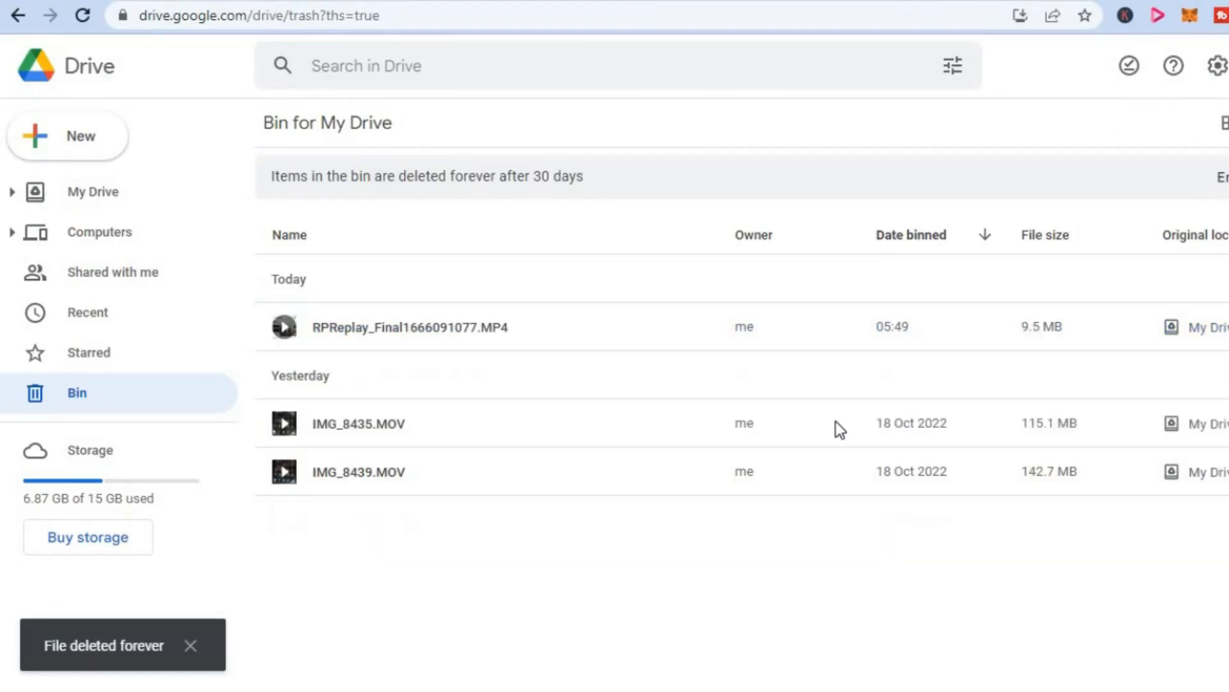